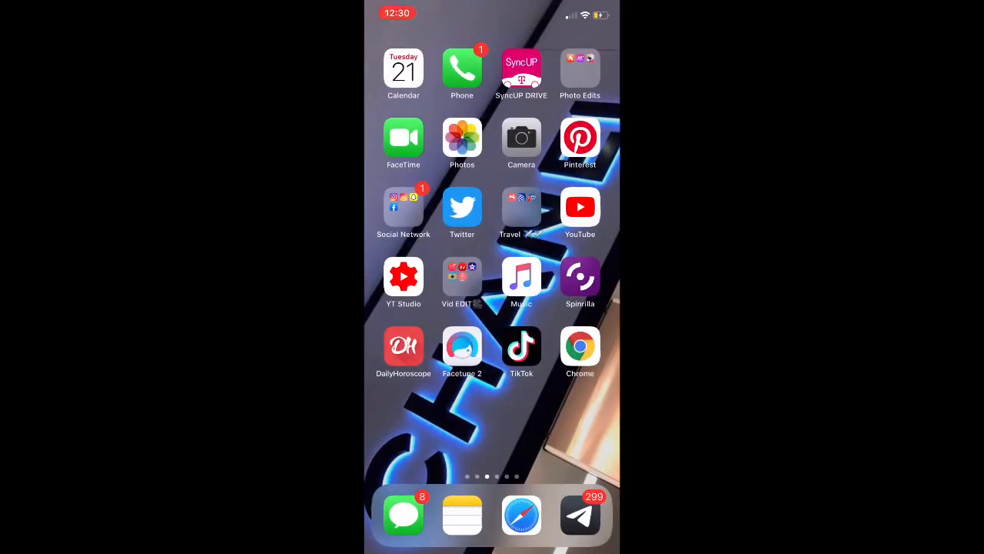
- View the channel's uploads page in the YouTube app, dismiss the ⋮ options, and move to Chrome at google.com
{"action": "left_click", "coordinate": [580, 344]}
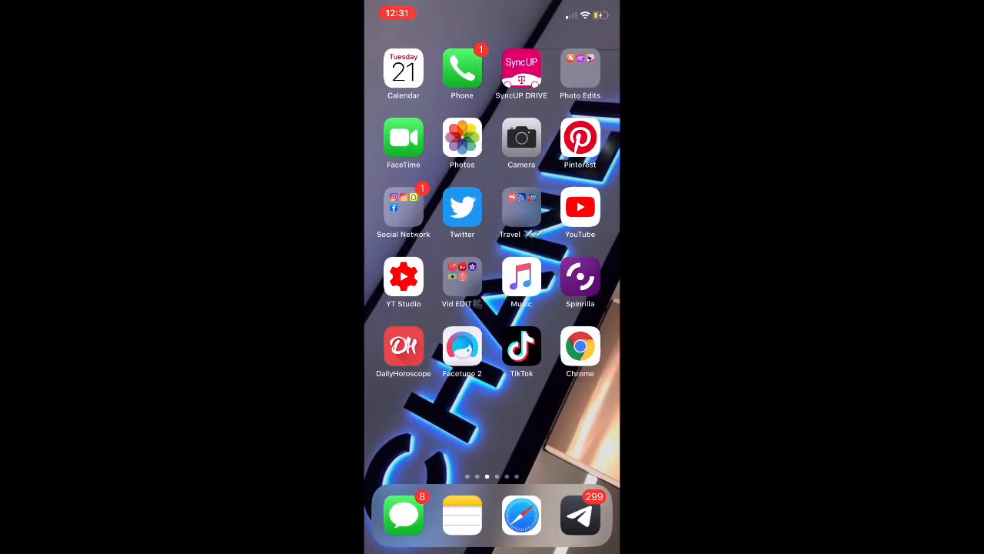
{"action": "left_click", "coordinate": [579, 206]}
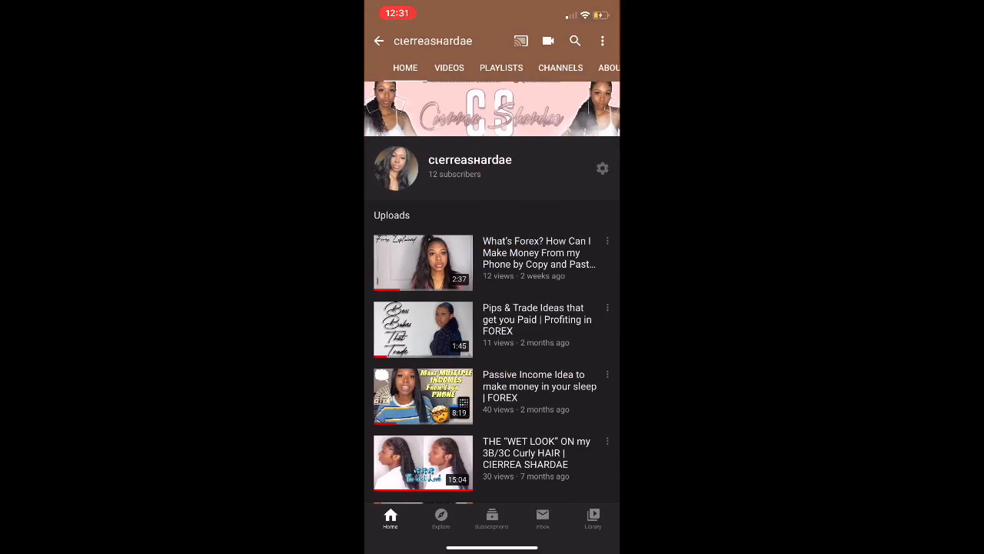
{"action": "left_click", "coordinate": [603, 40]}
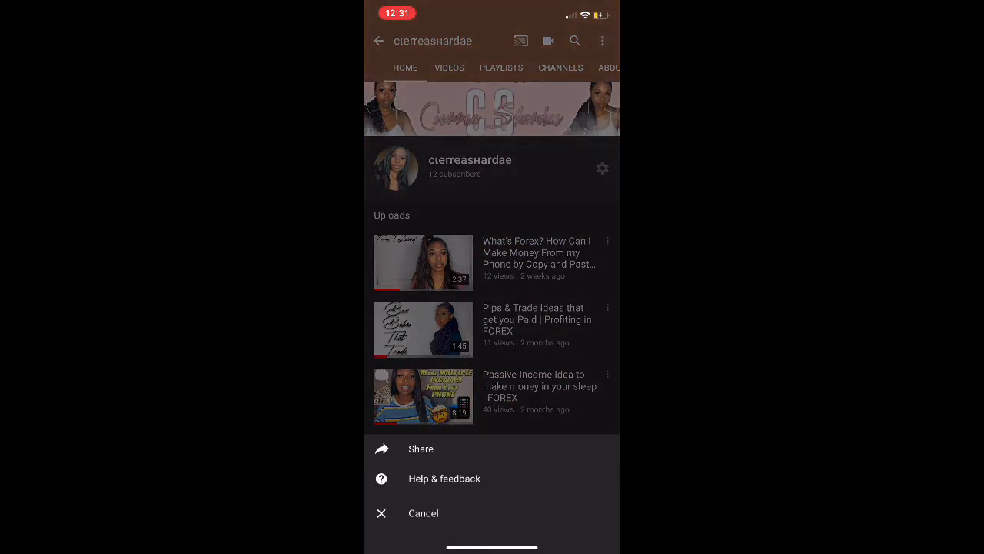
{"action": "left_click", "coordinate": [421, 449]}
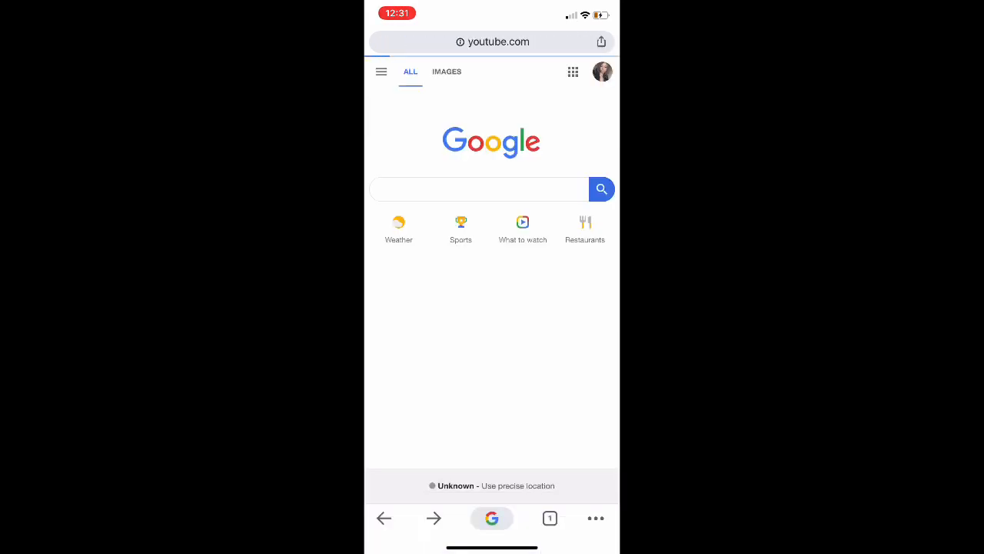
- Choose Edit channel art from the banner's pencil menu, then show Chrome's two-tab overview
{"action": "left_click", "coordinate": [492, 41]}
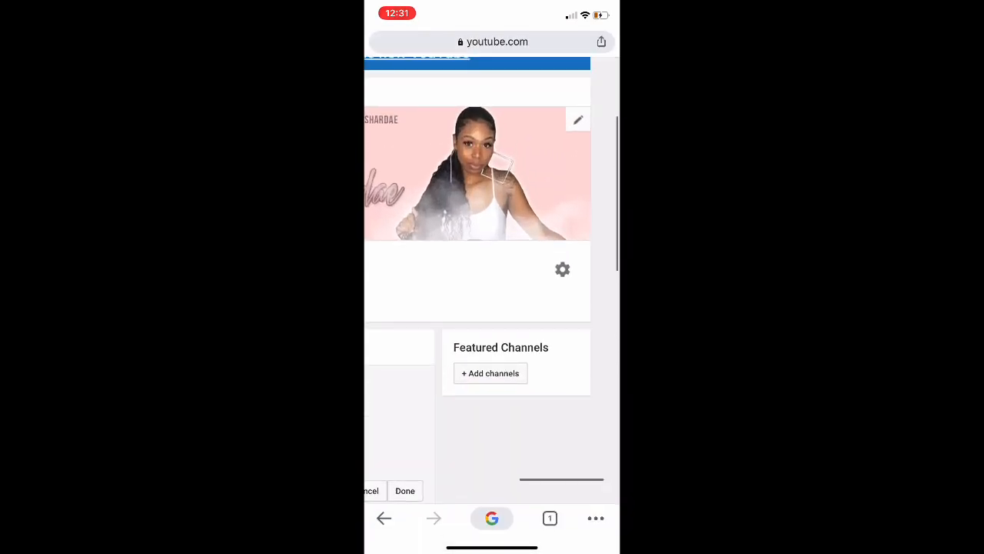
{"action": "left_click", "coordinate": [578, 120]}
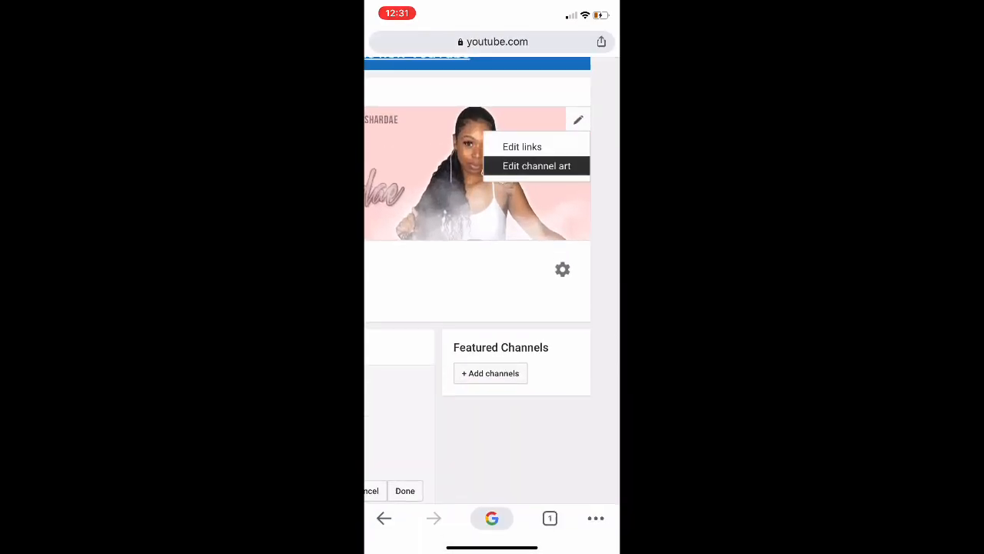
{"action": "left_click", "coordinate": [537, 166]}
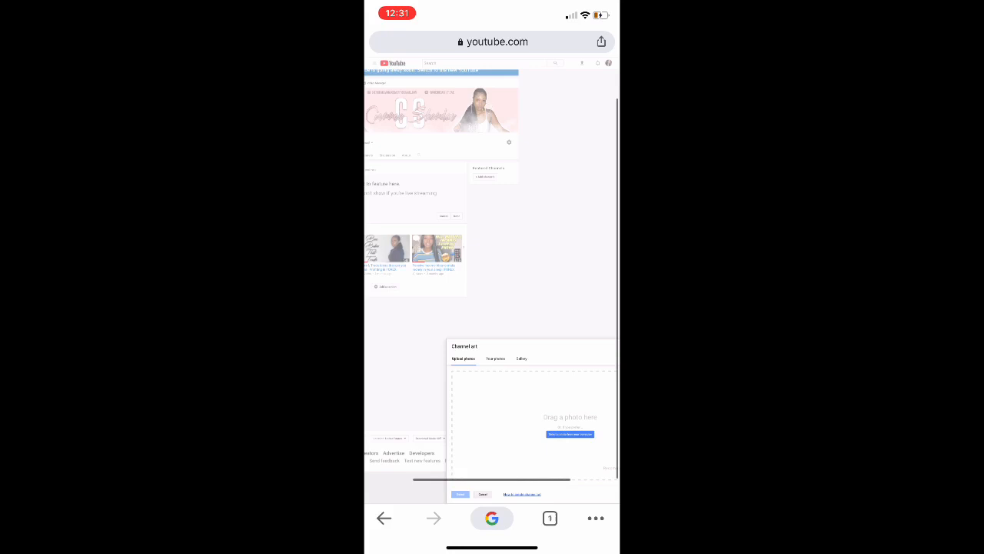
{"action": "left_click", "coordinate": [569, 434]}
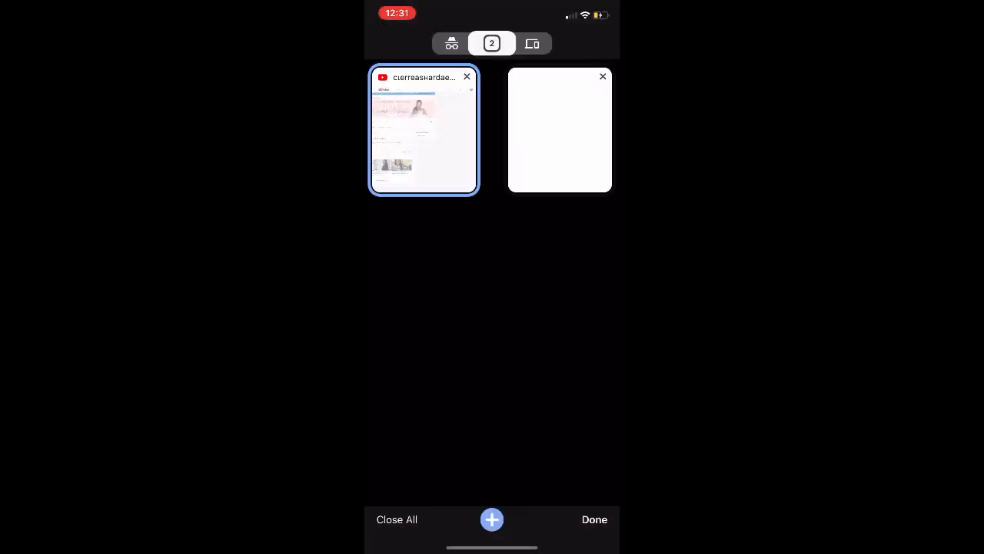
- In the blank tab, run the 'youtube desktop' search and load YouTube's desktop home page
{"action": "left_click", "coordinate": [492, 520]}
{"action": "type", "text": "yout"}
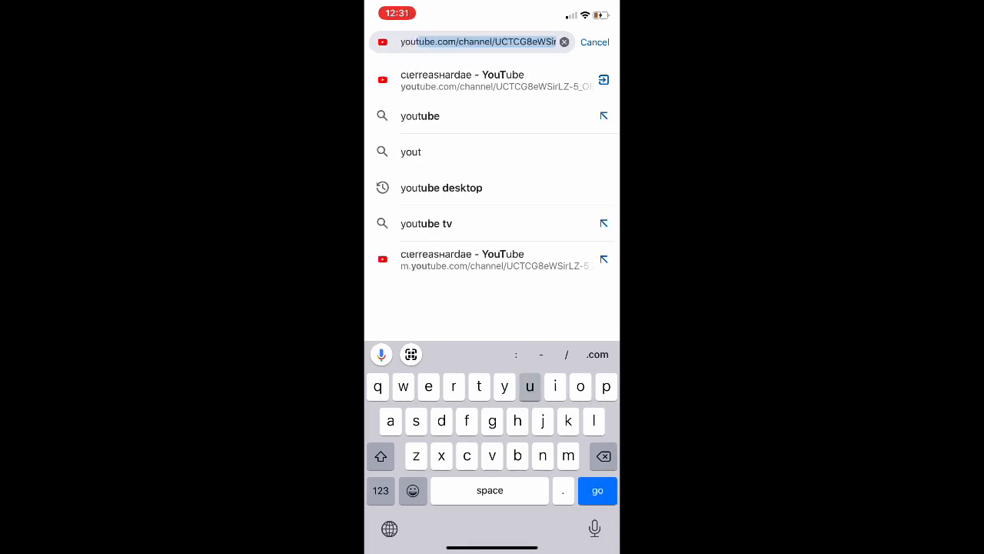
{"action": "left_click", "coordinate": [440, 188]}
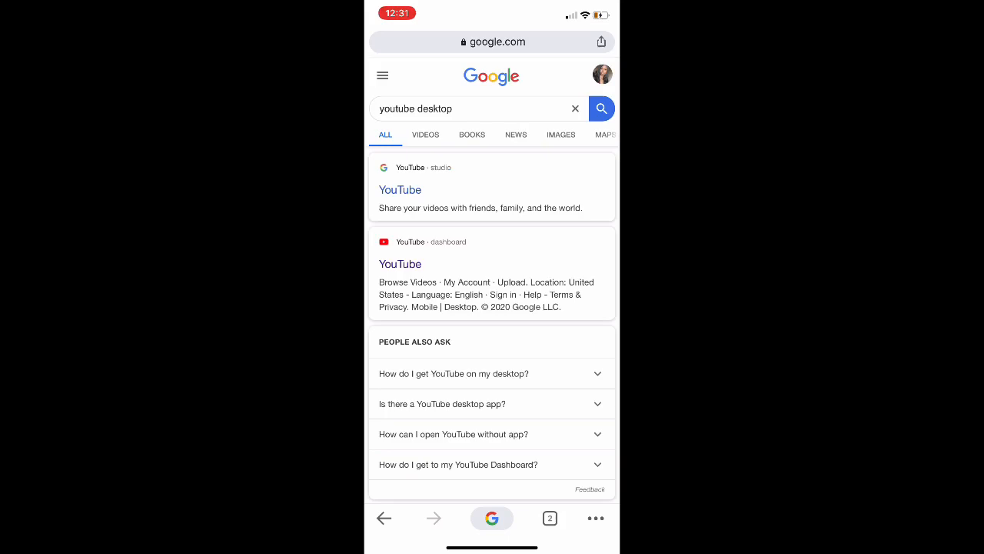
{"action": "left_click", "coordinate": [400, 264]}
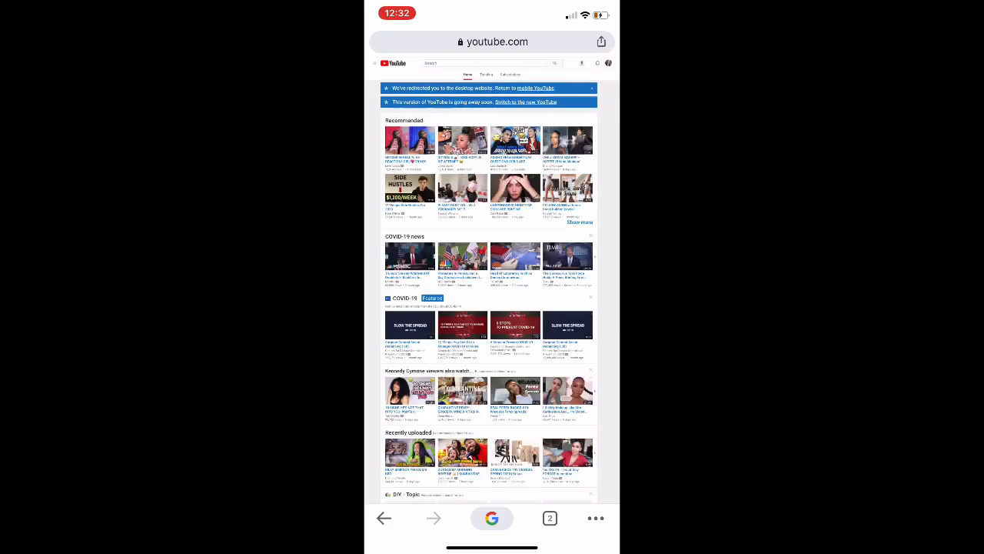
- Go to your channel and bring up the Channel art upload dialog via the banner's pencil
{"action": "left_click", "coordinate": [372, 63]}
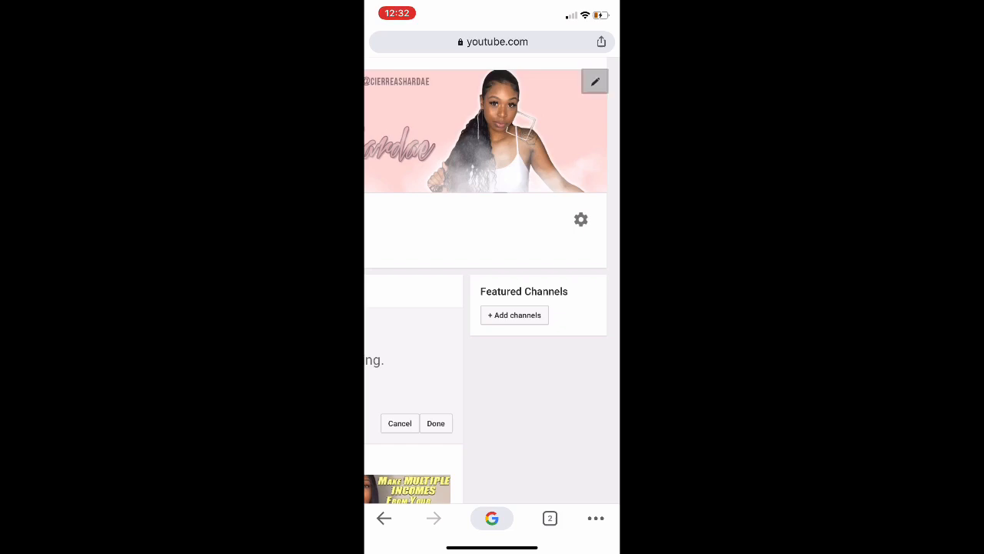
{"action": "left_click", "coordinate": [593, 81]}
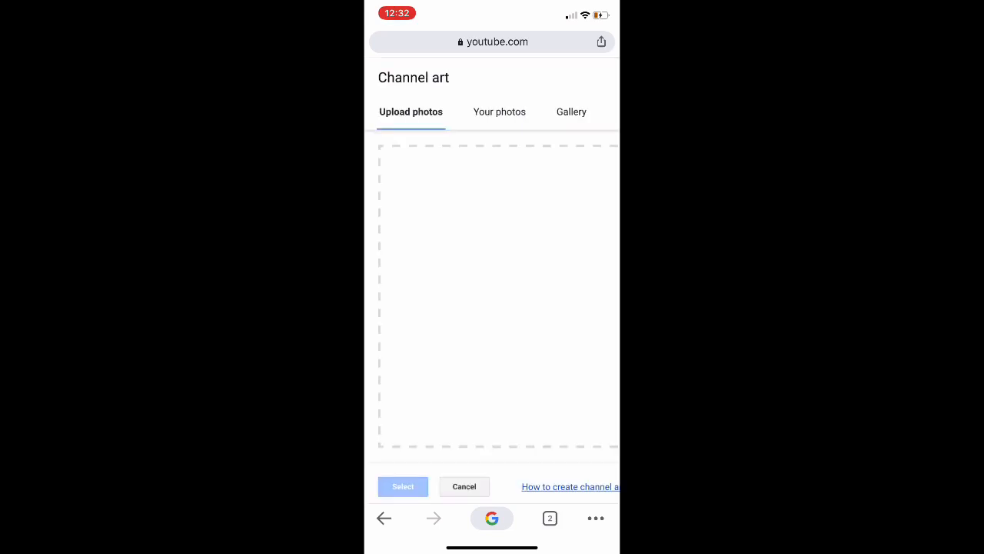